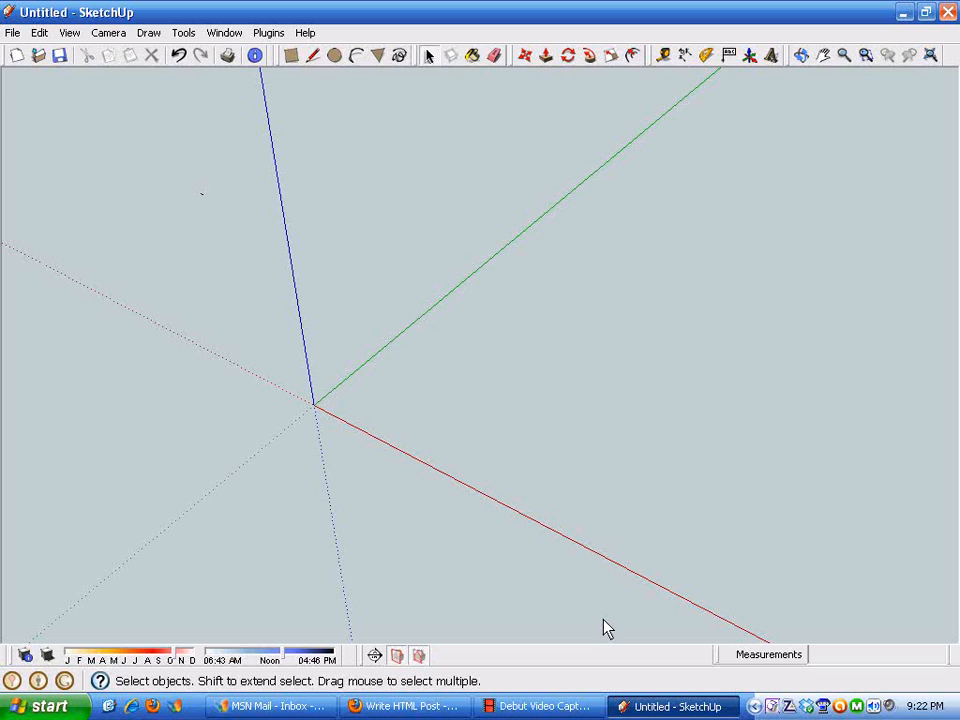
mouse_move(273, 352)
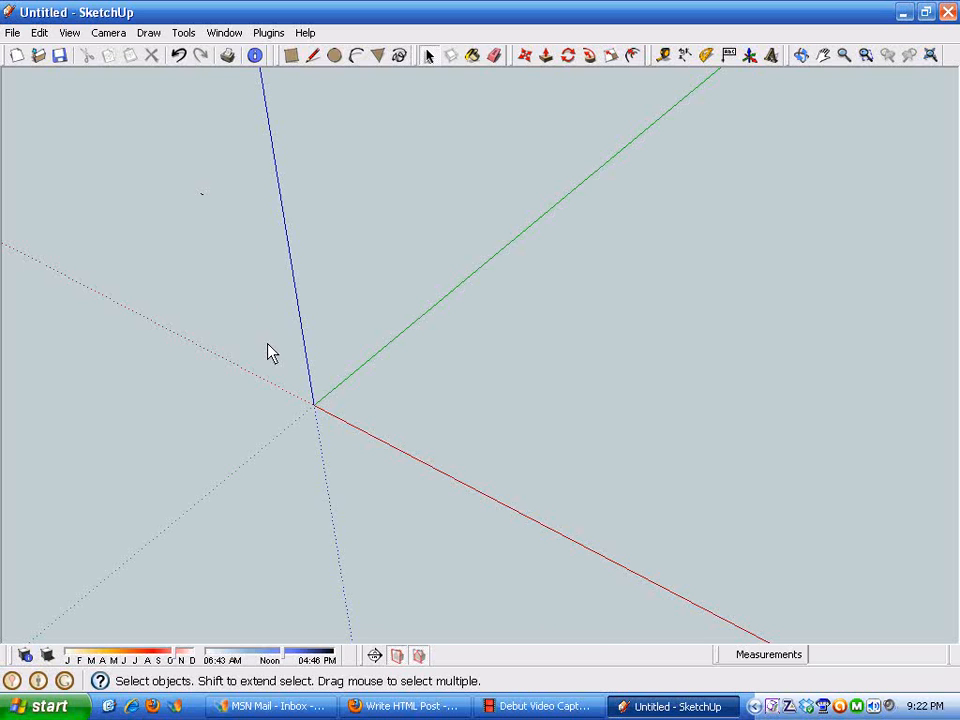
mouse_move(152, 107)
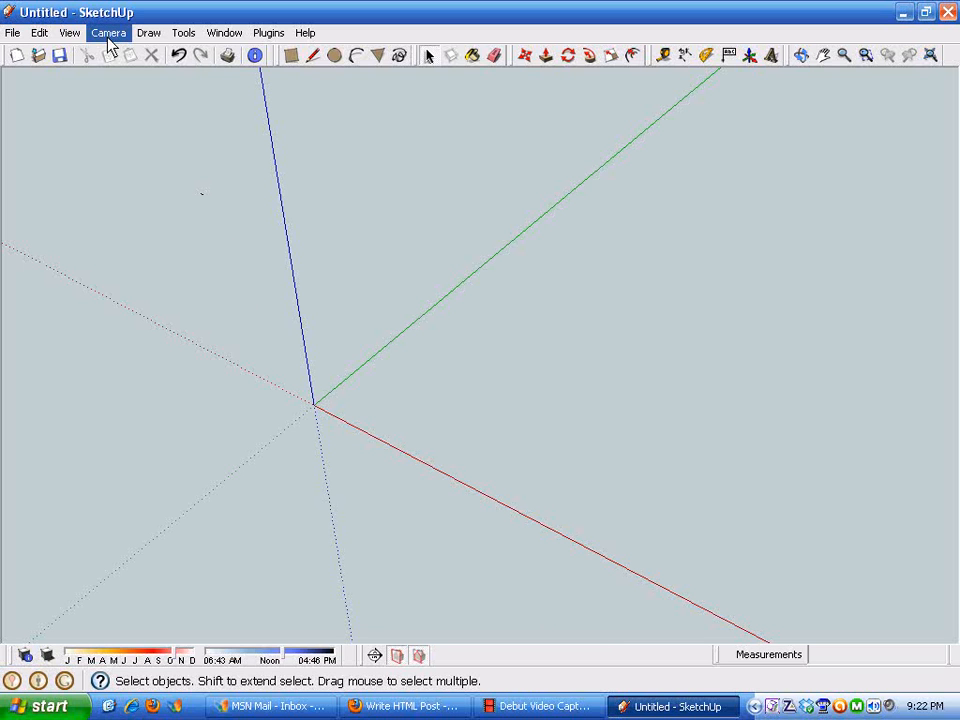
Step: Start a new photo match and pick 'Photomatch Blog Image' from Unprocessed Images
left_click(108, 32)
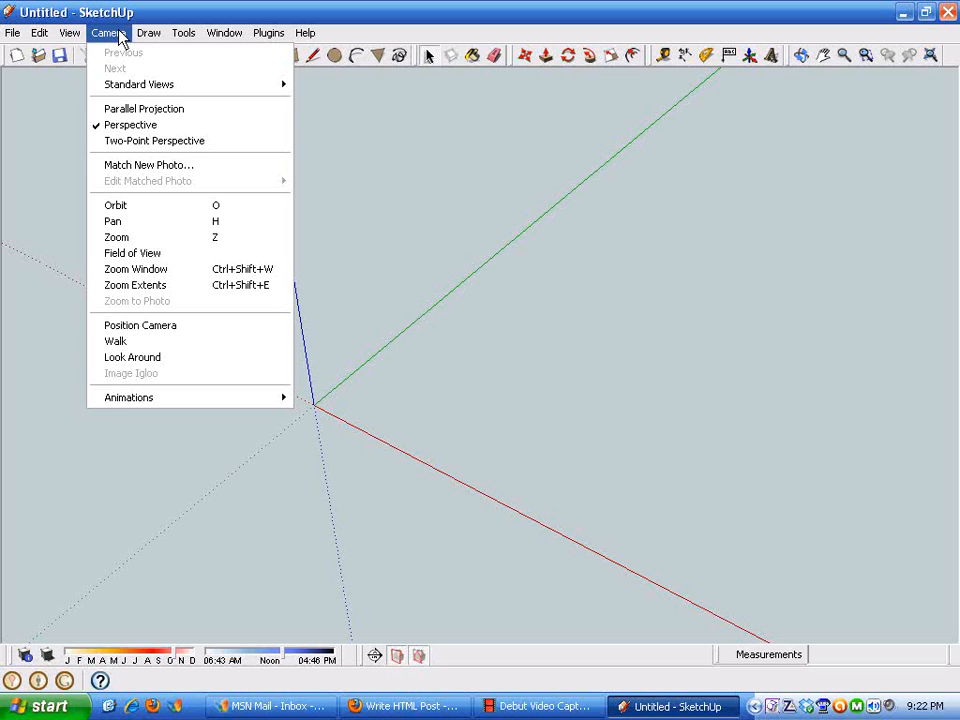
mouse_move(138, 165)
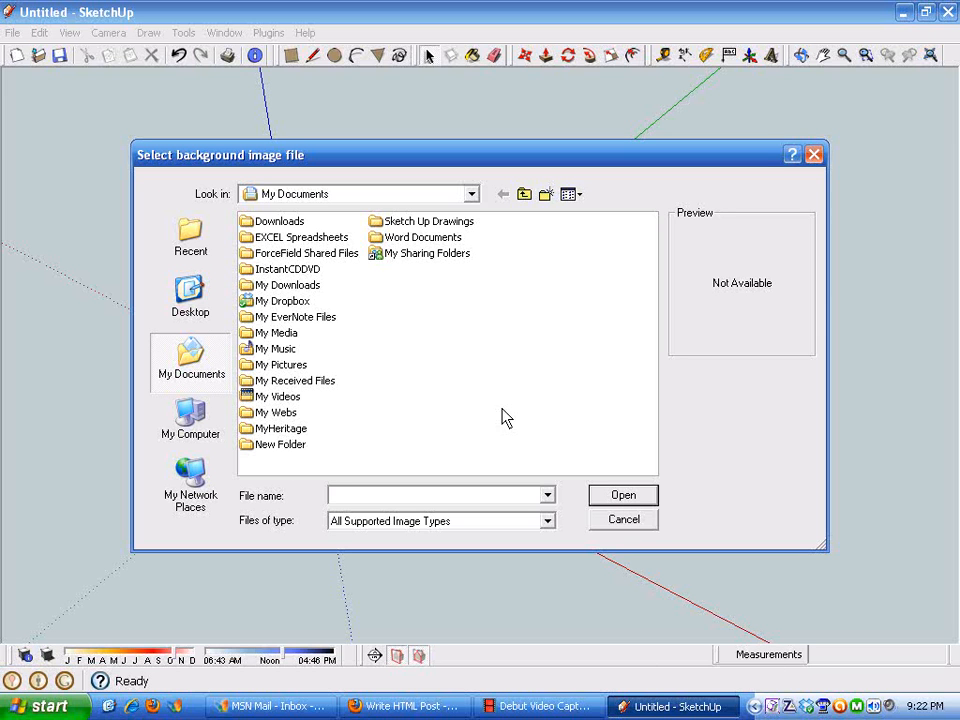
mouse_move(250, 375)
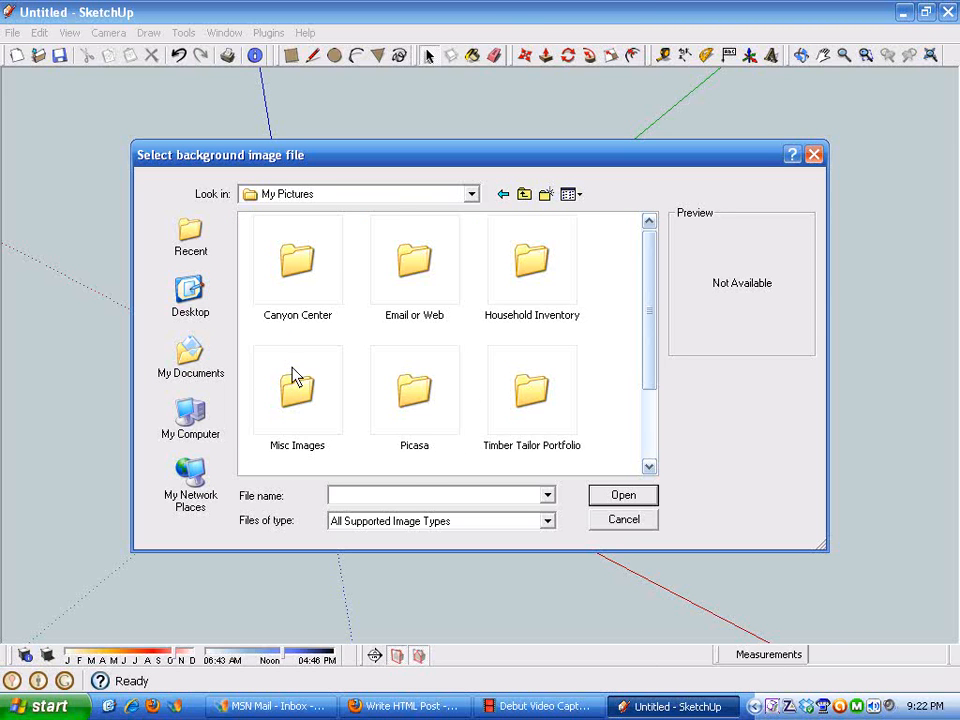
scroll("down", 3)
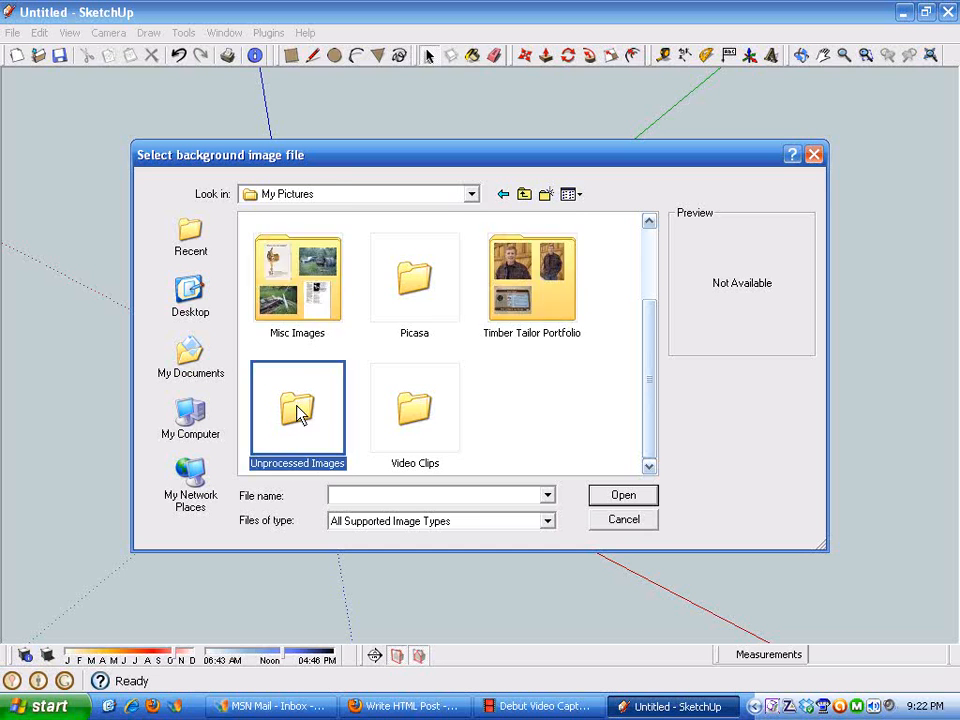
double_click(297, 405)
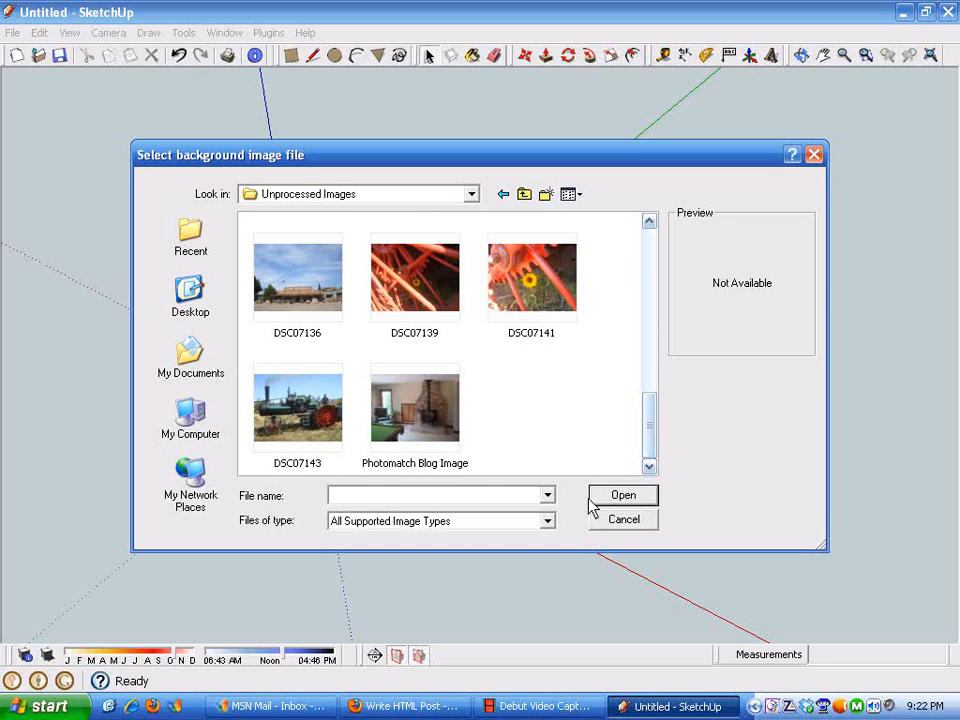
left_click(414, 405)
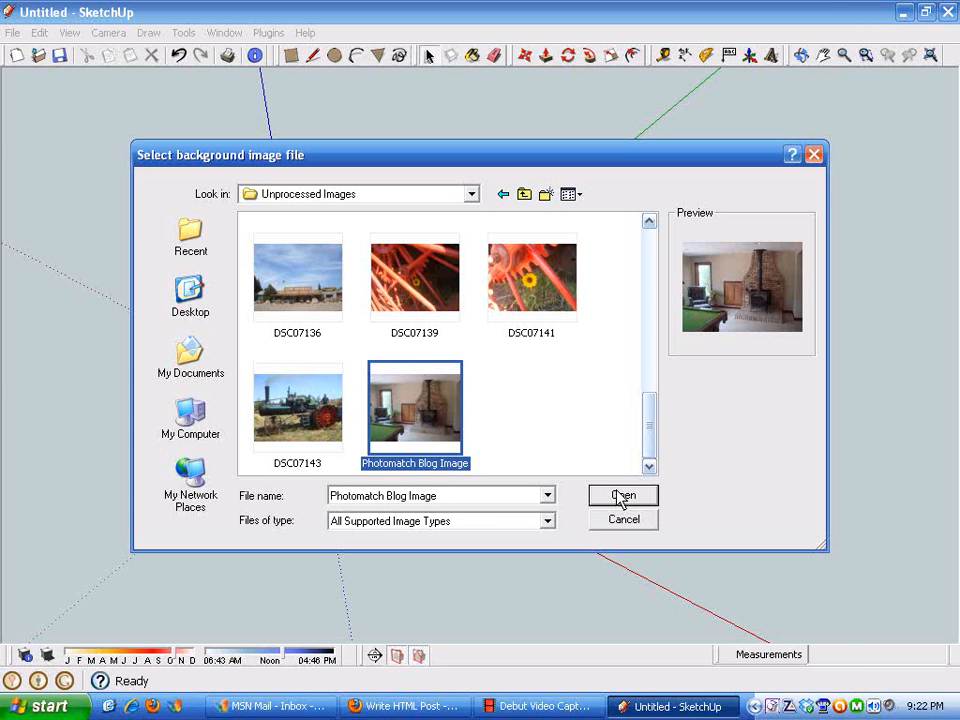
Step: Load the fireplace photo as the match, try another grid style, then revert to the original
left_click(623, 495)
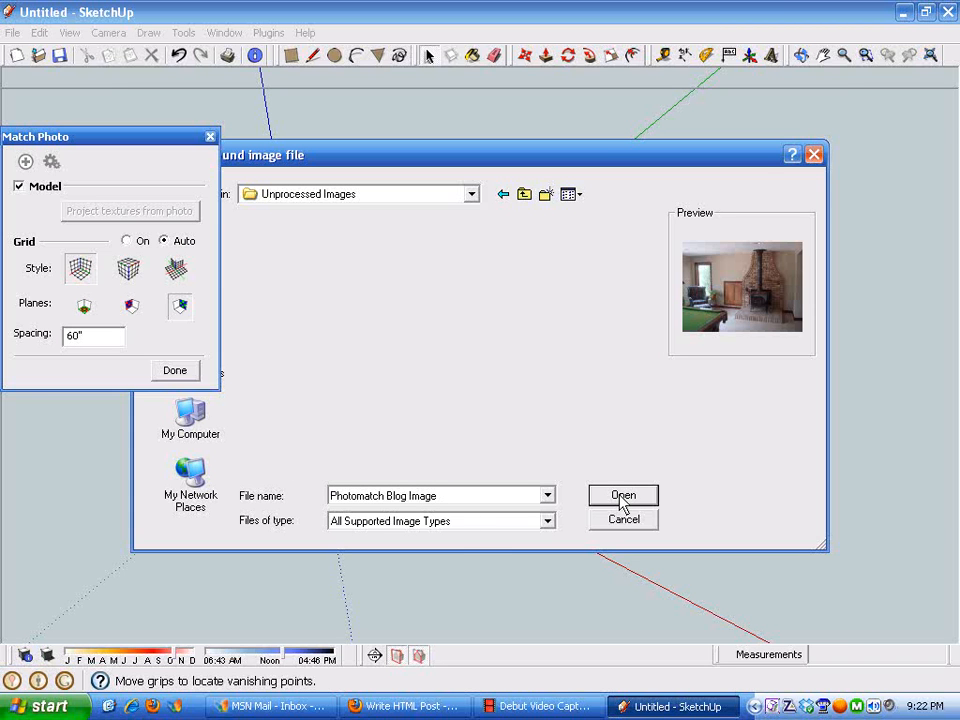
left_click(623, 495)
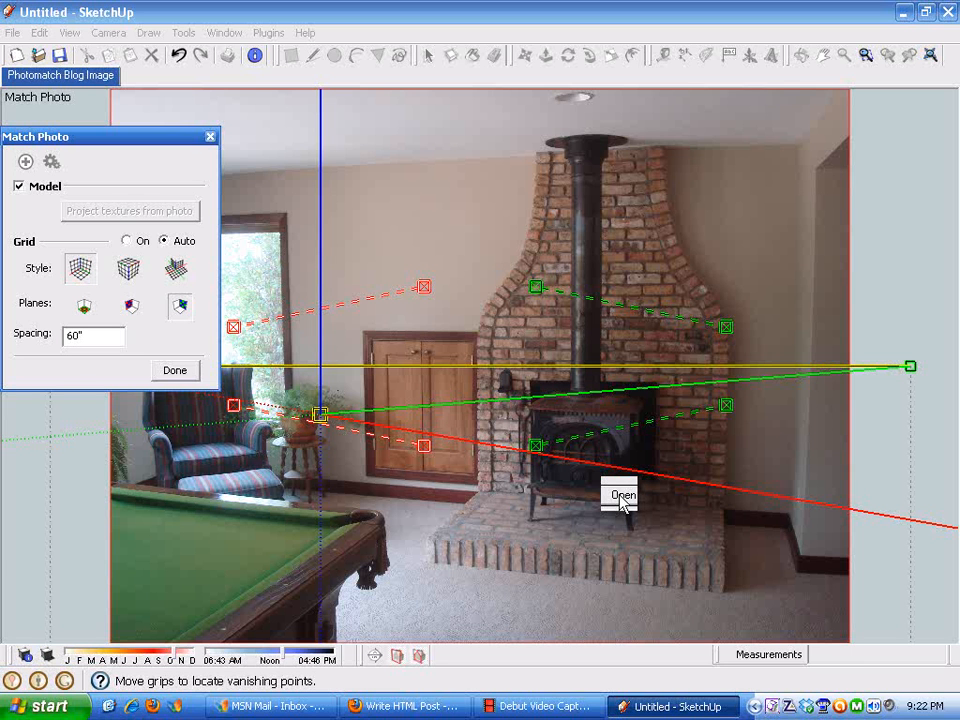
mouse_move(378, 235)
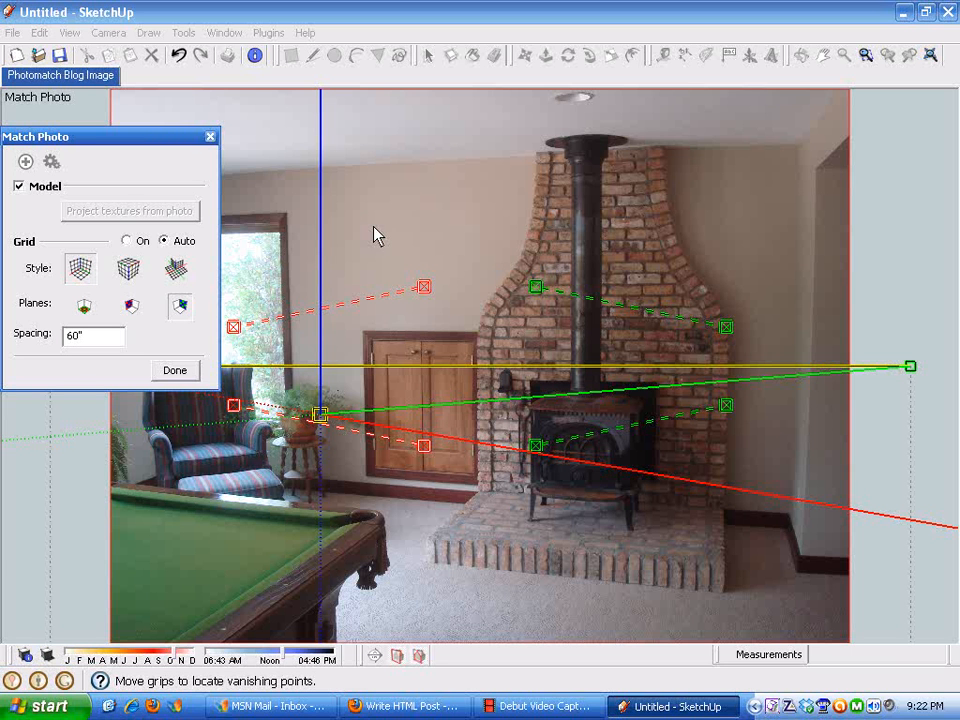
mouse_move(65, 268)
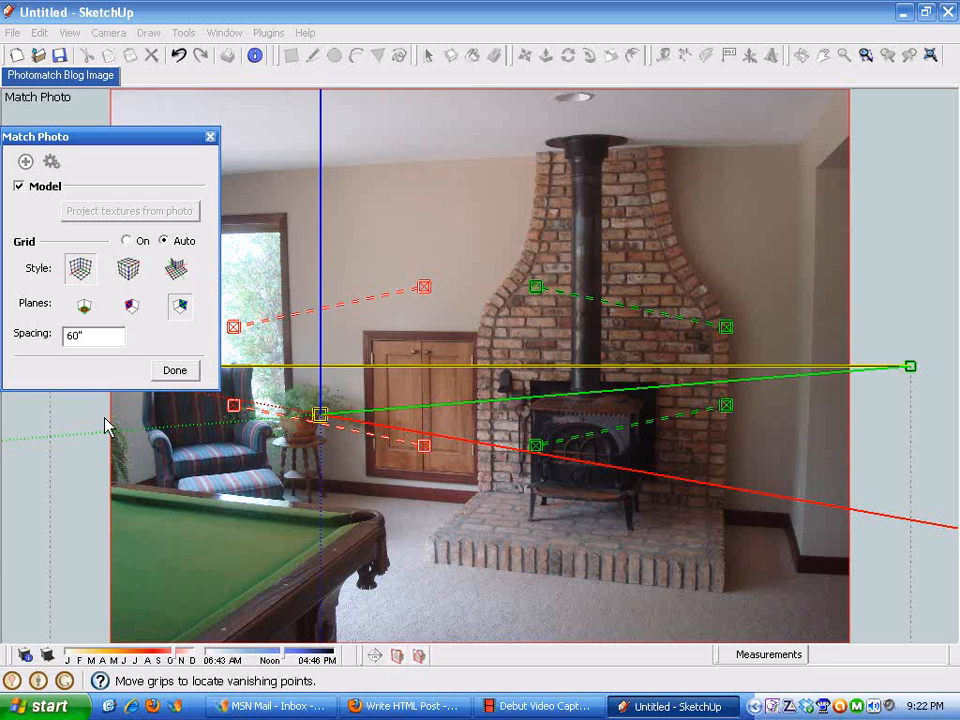
left_click(177, 270)
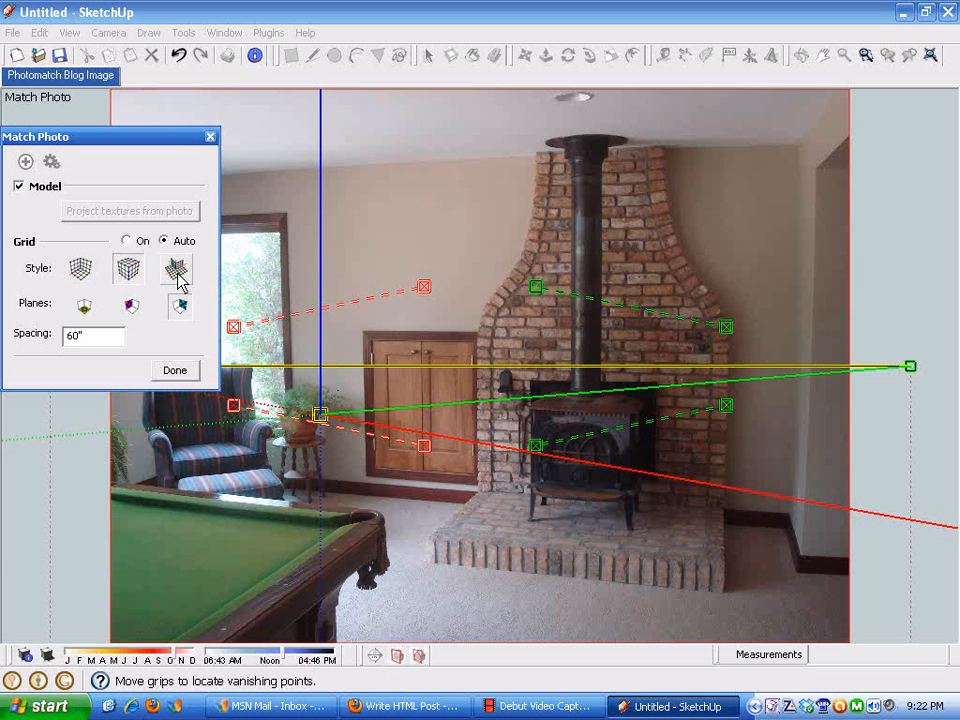
left_click(80, 268)
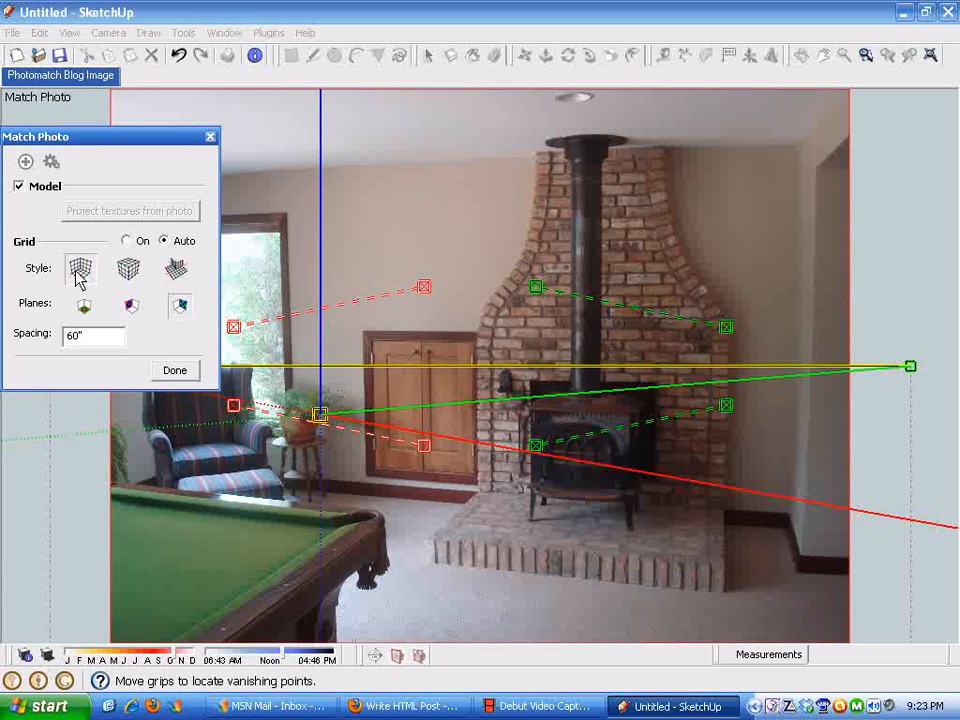
mouse_move(155, 260)
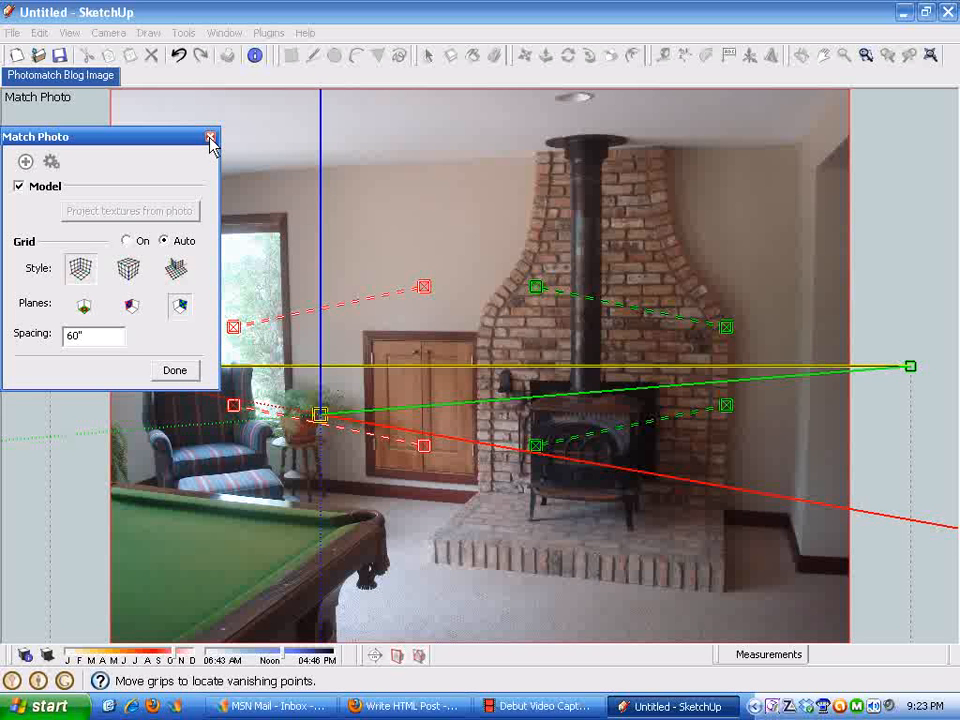
Step: Close the Match Photo dialog, leaving the fireplace photo and perspective grips visible
left_click(210, 137)
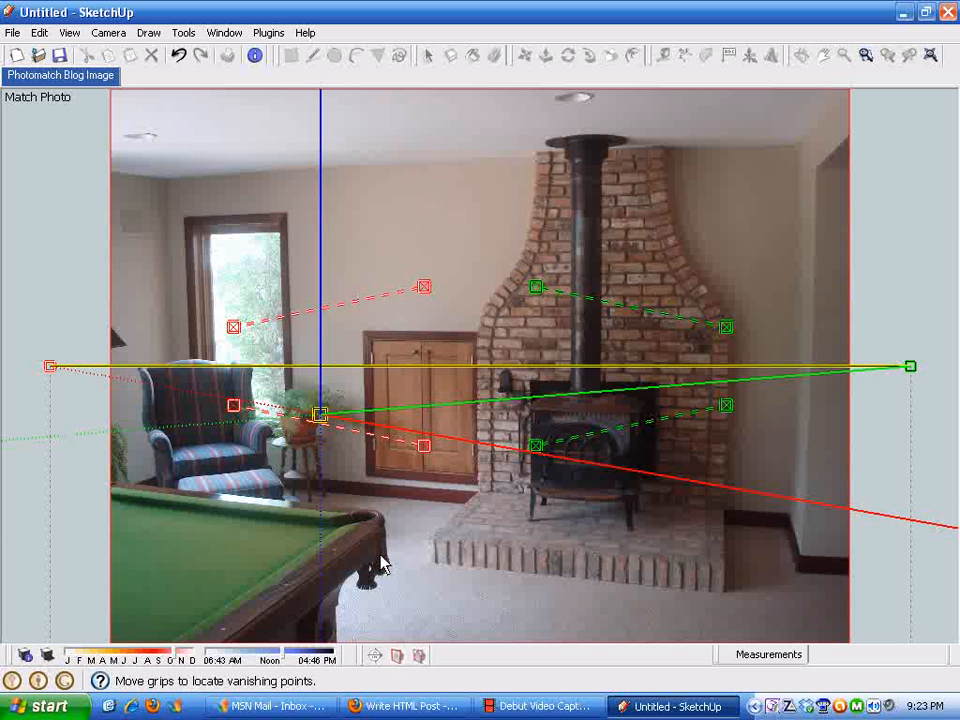
mouse_move(493, 618)
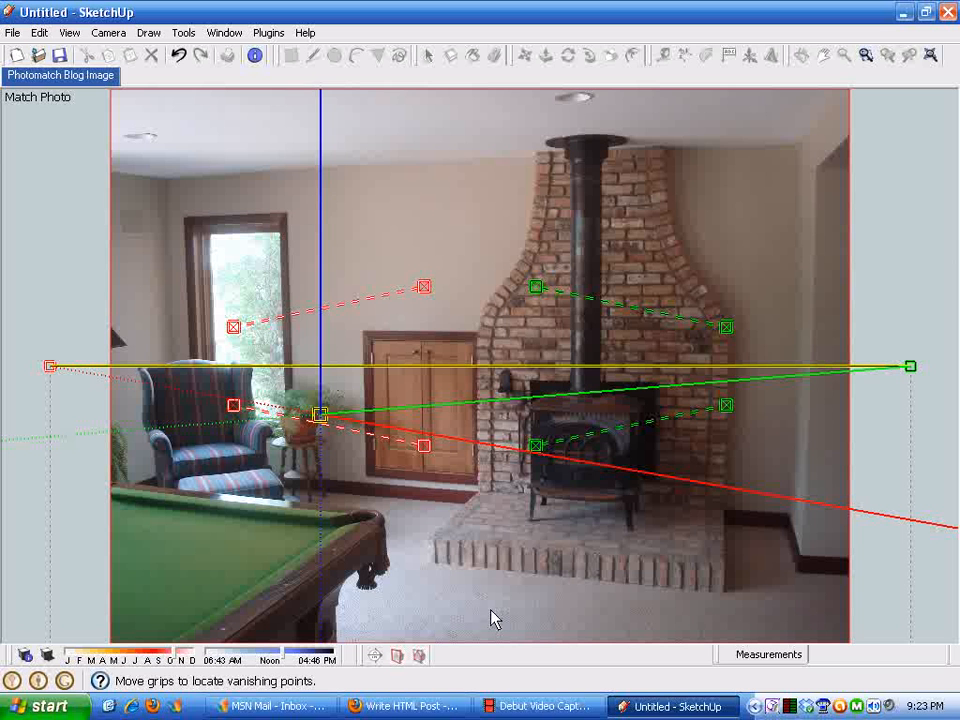
mouse_move(462, 542)
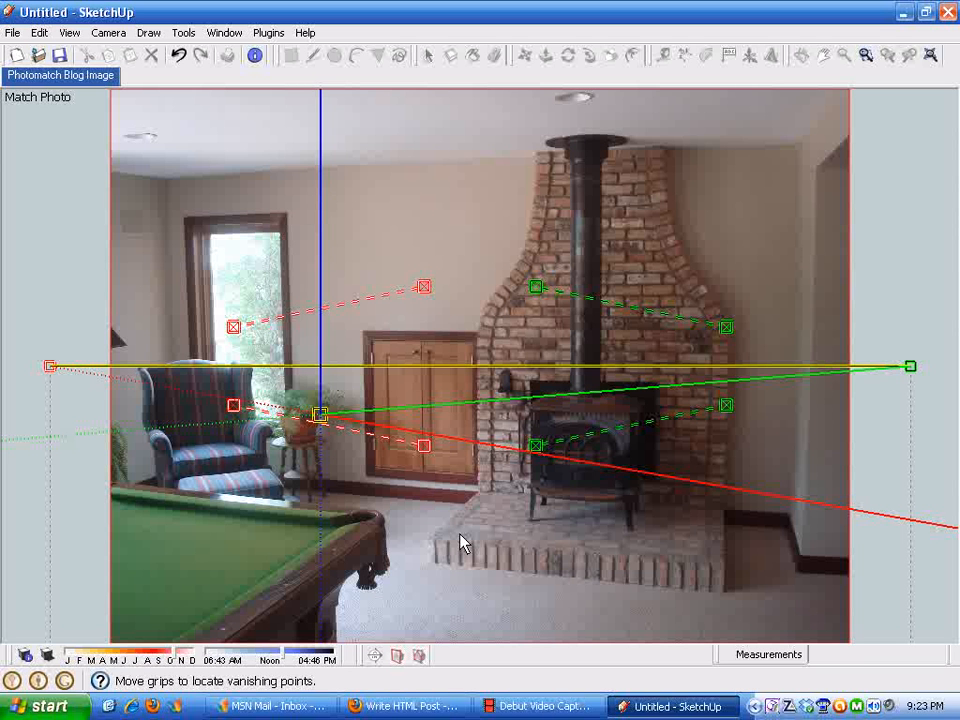
mouse_move(567, 628)
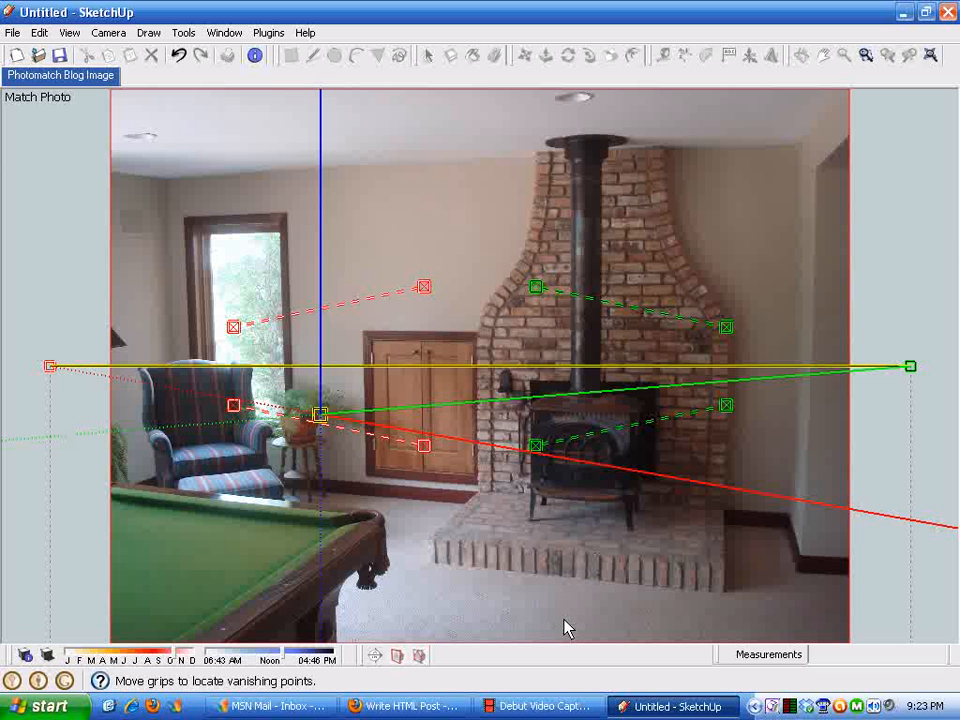
mouse_move(440, 530)
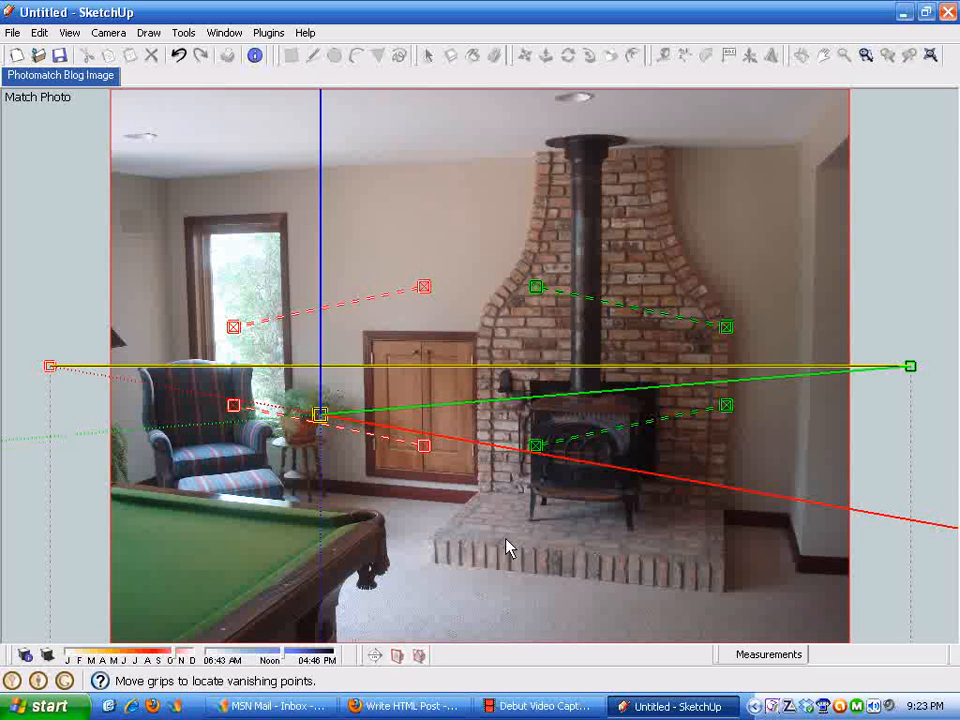
mouse_move(547, 560)
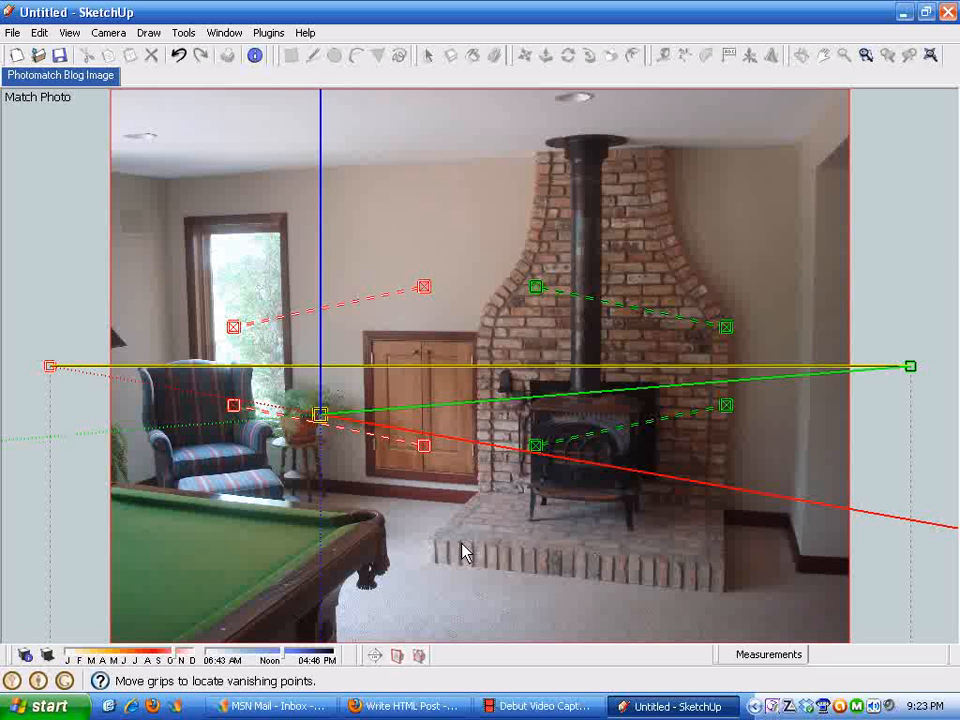
mouse_move(617, 541)
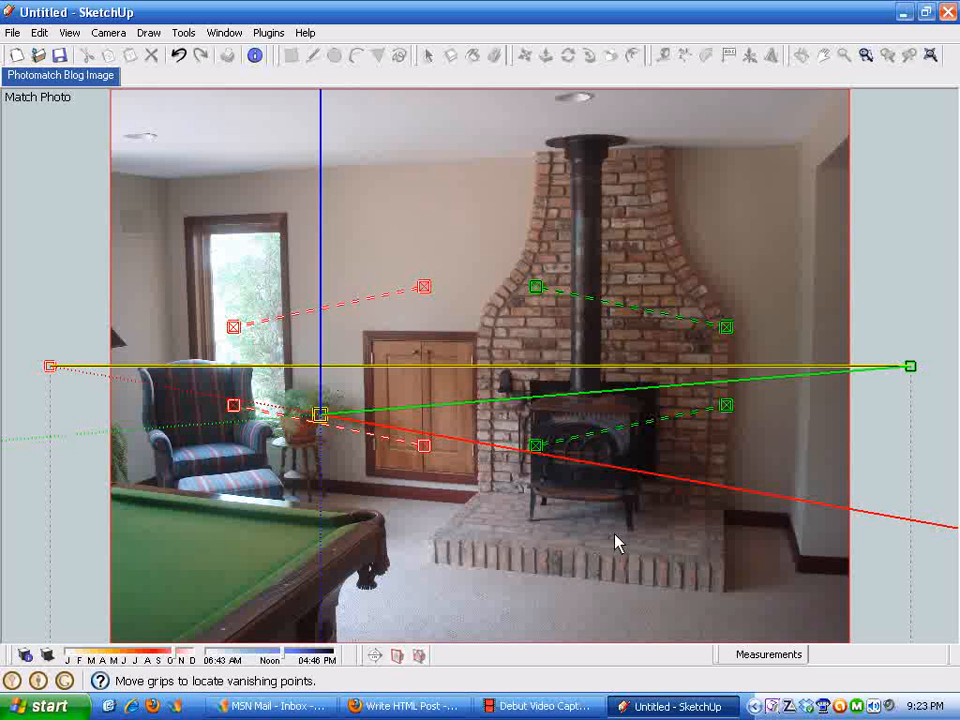
mouse_move(547, 565)
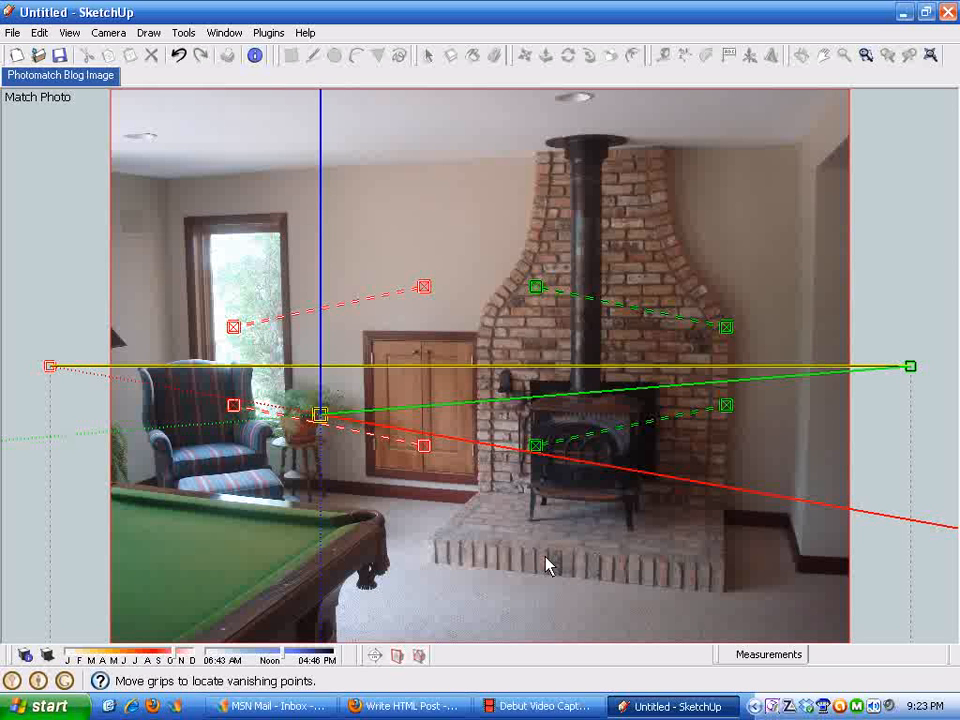
mouse_move(760, 675)
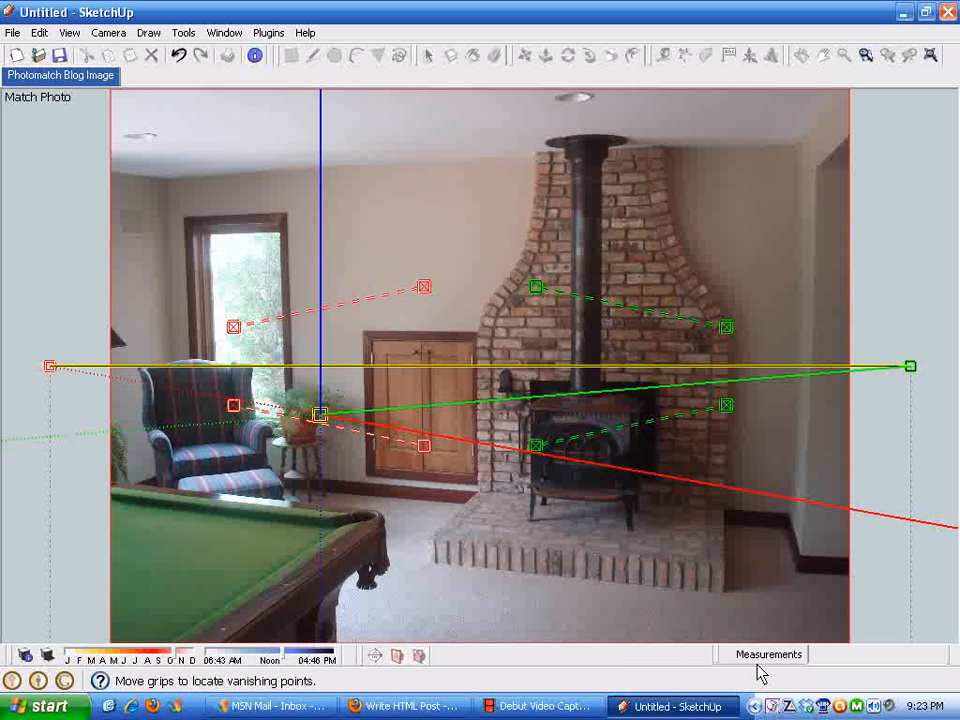
mouse_move(623, 533)
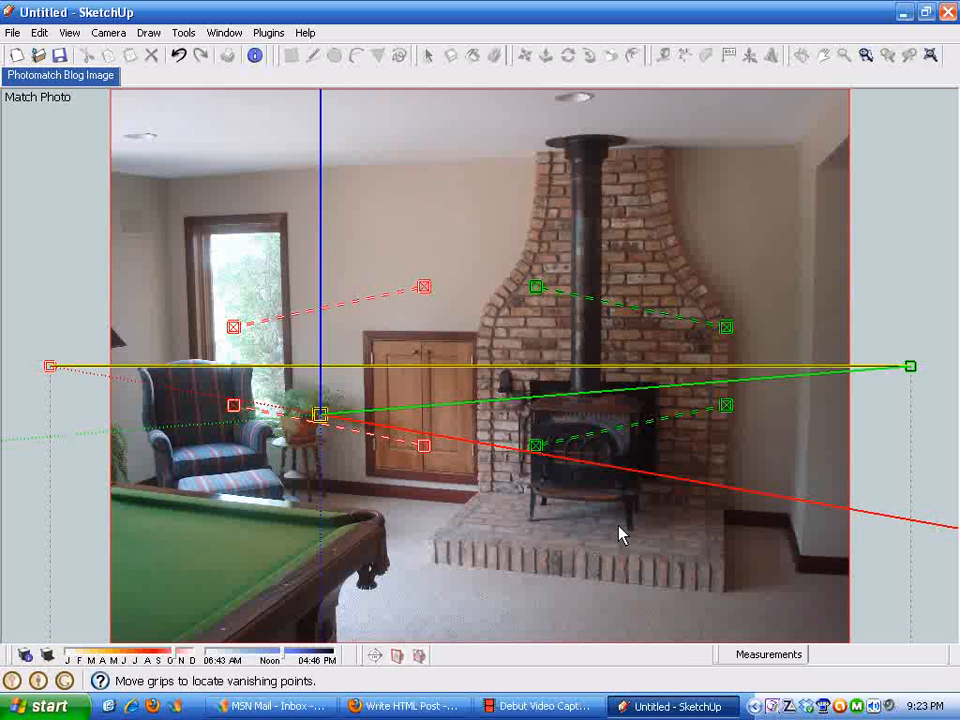
mouse_move(478, 550)
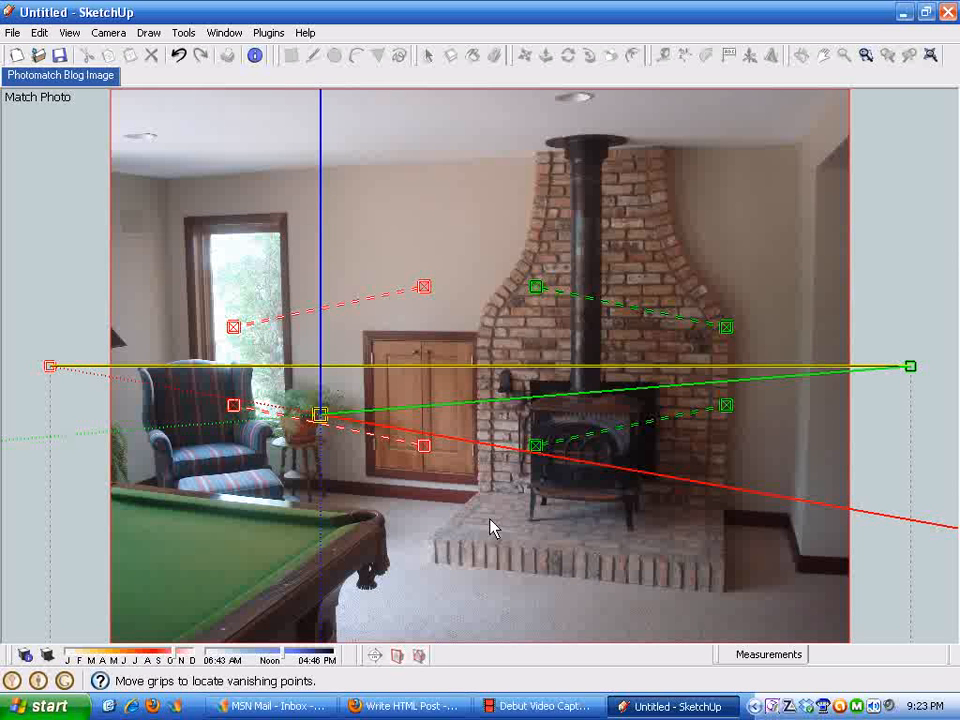
mouse_move(898, 297)
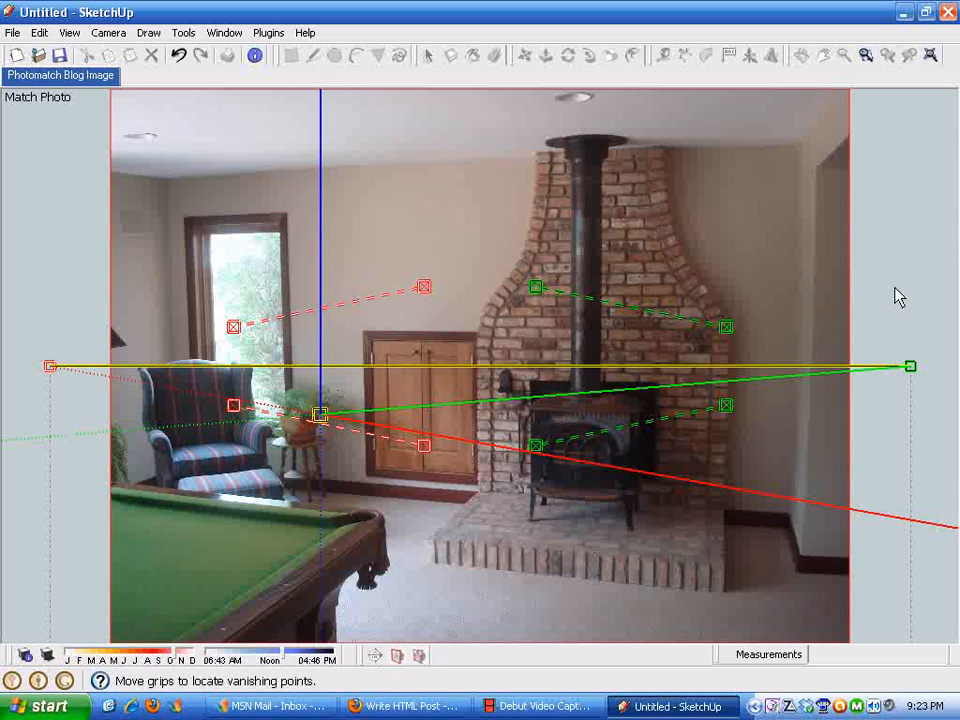
mouse_move(810, 178)
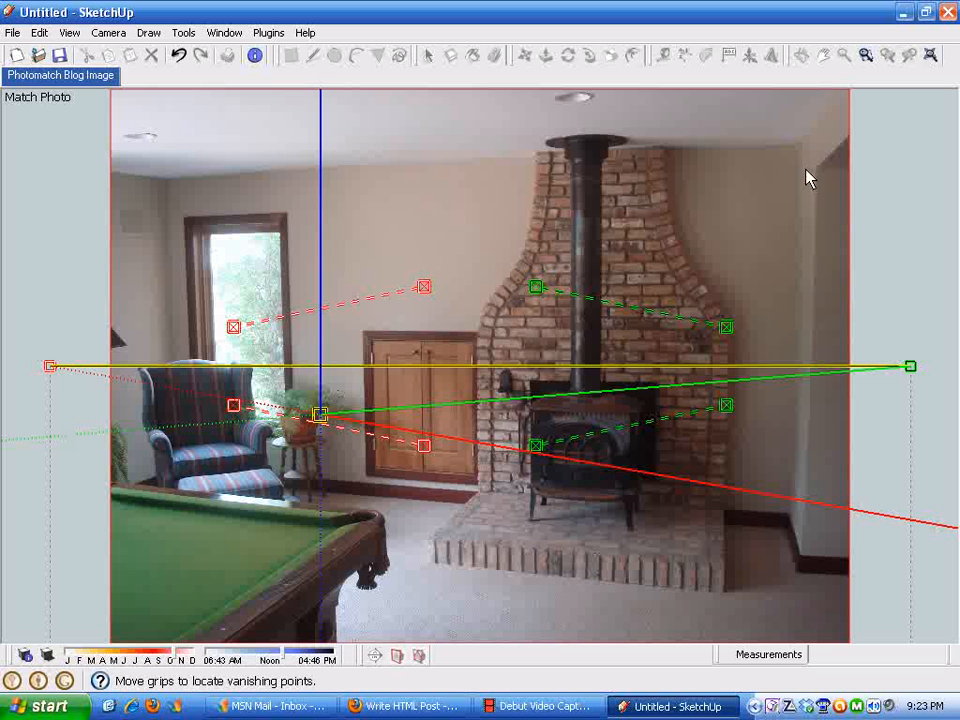
mouse_move(167, 303)
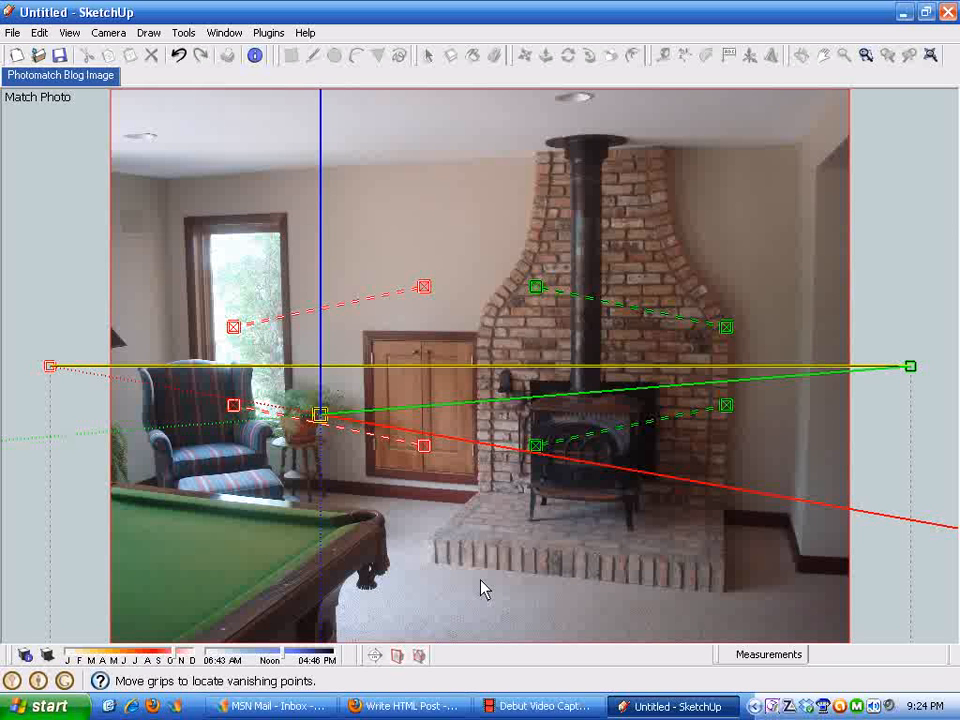
mouse_move(342, 502)
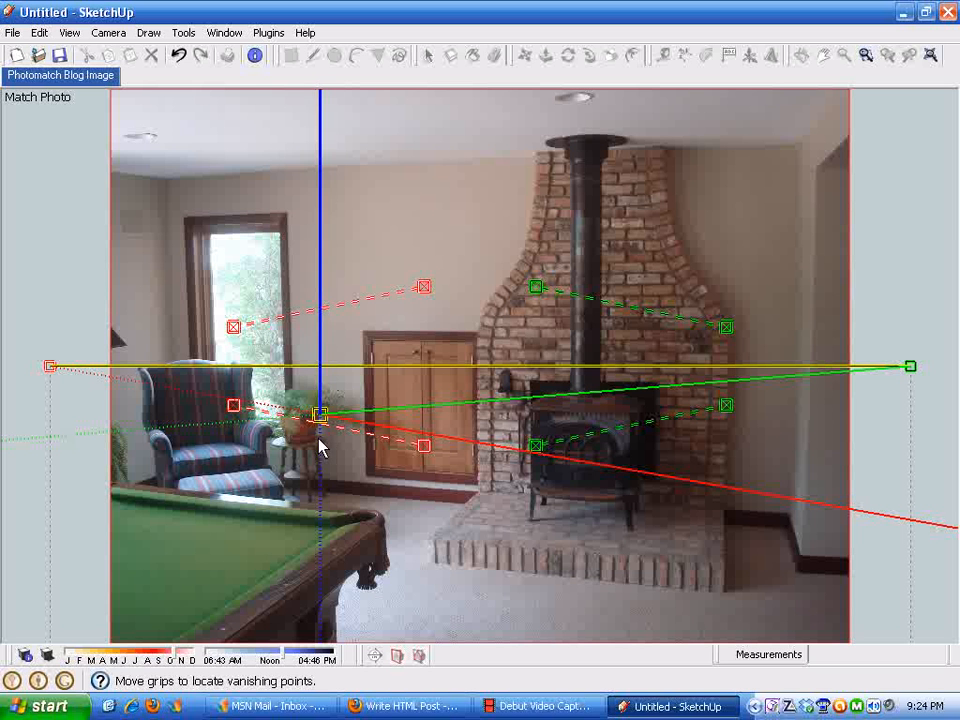
mouse_move(448, 530)
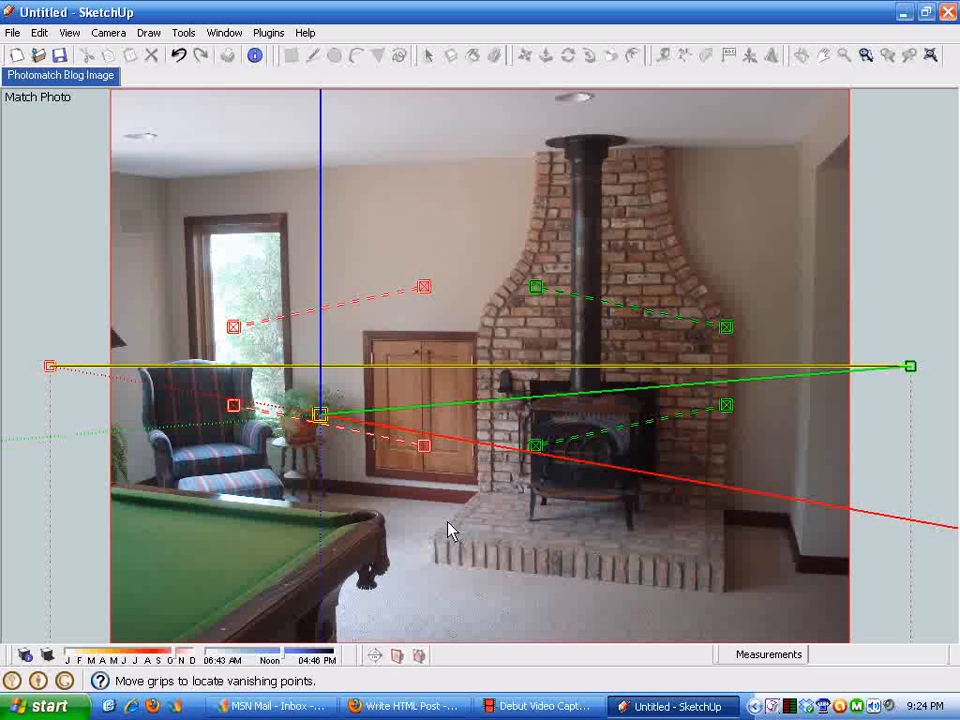
mouse_move(320, 430)
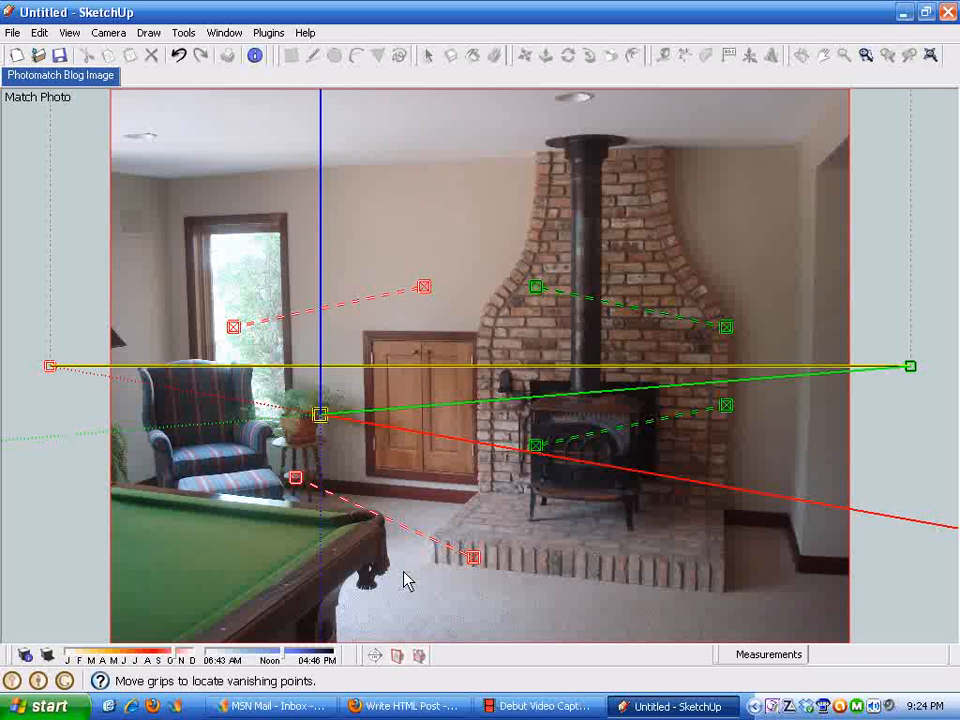
mouse_move(393, 573)
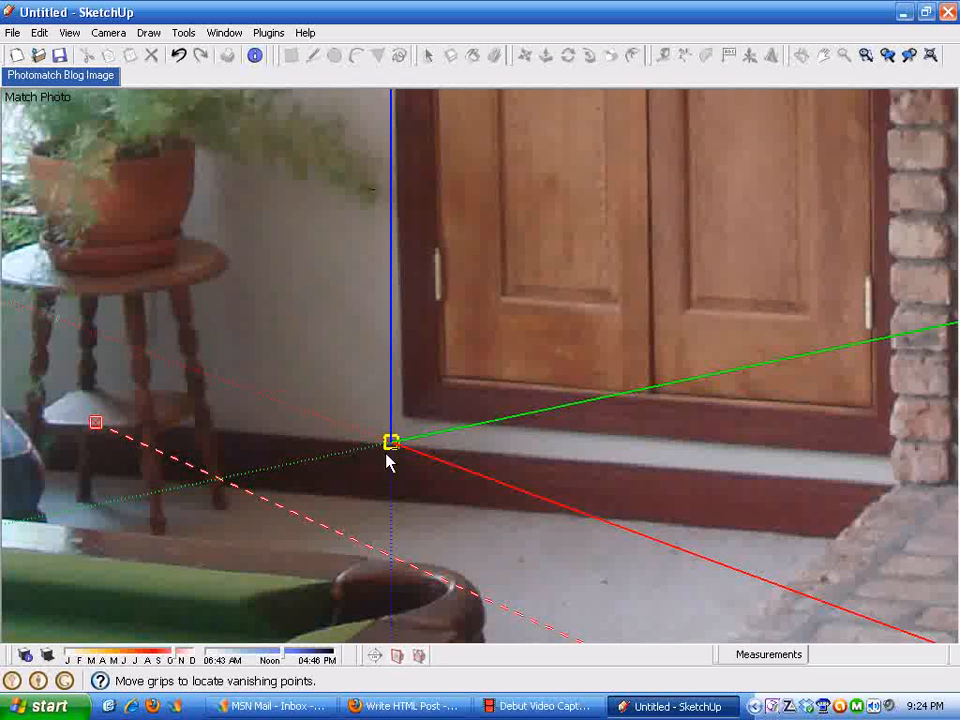
Step: Fine-tune the lower red grip along the floor line near the cabinet base
left_click_drag(390, 440, 398, 437)
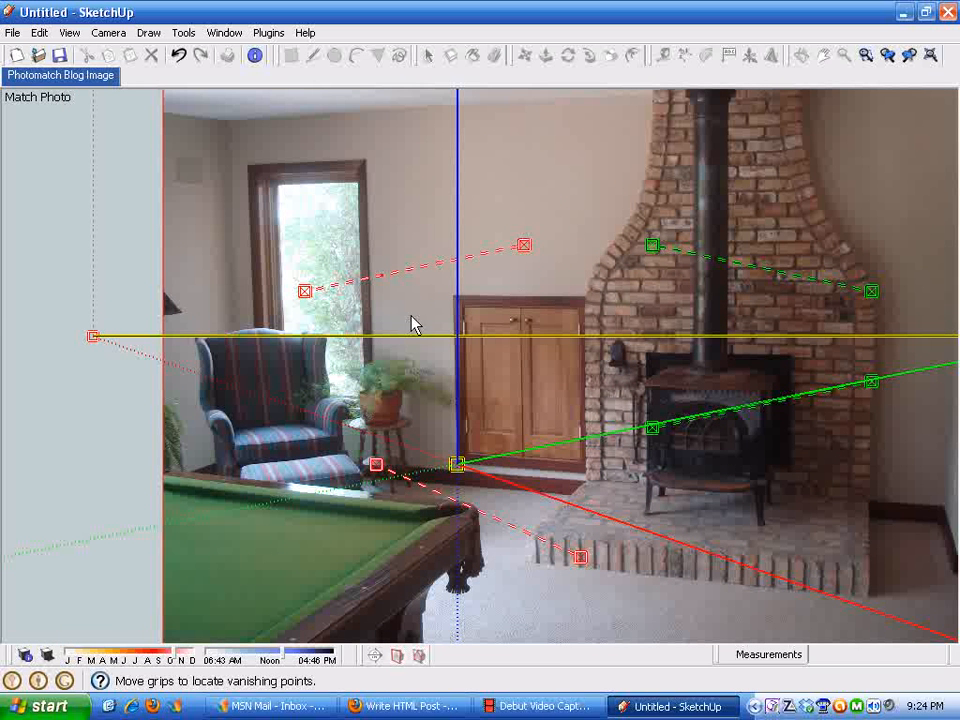
mouse_move(313, 362)
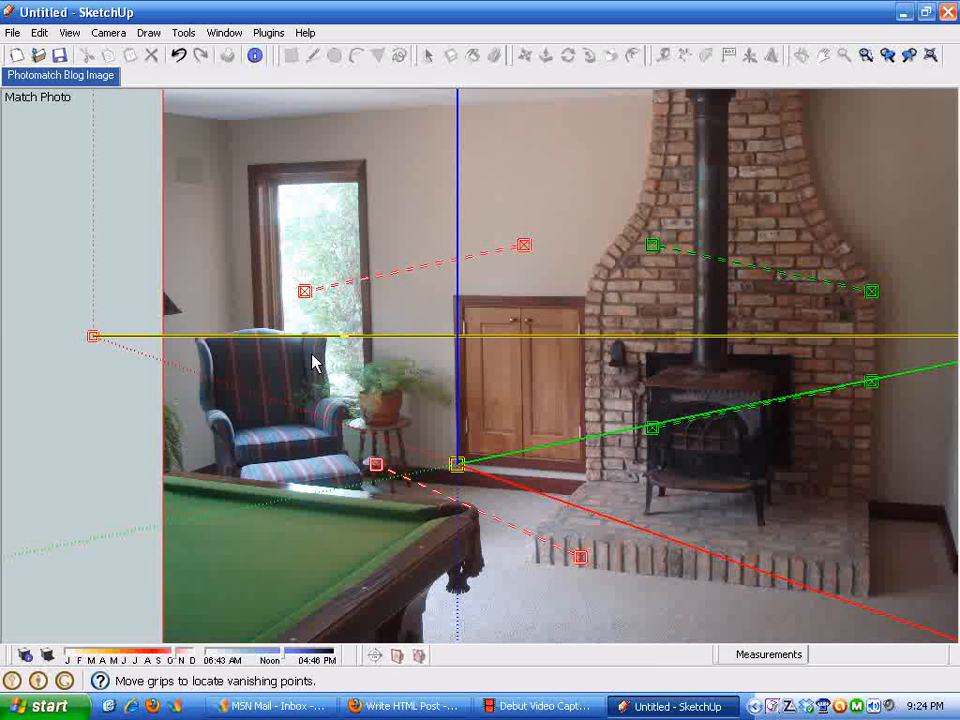
mouse_move(415, 503)
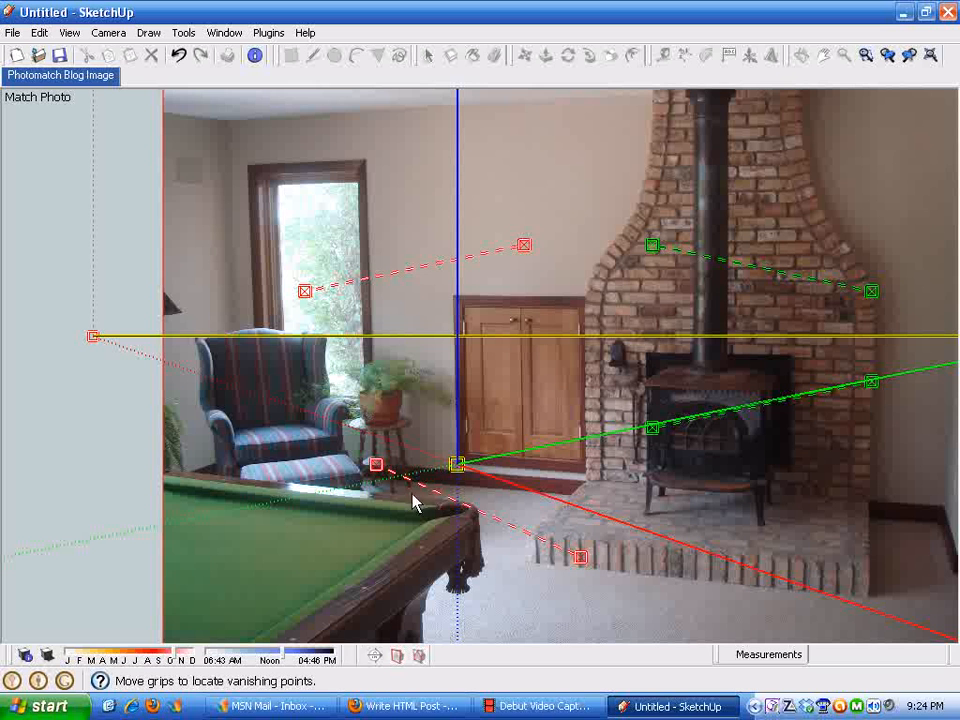
mouse_move(377, 468)
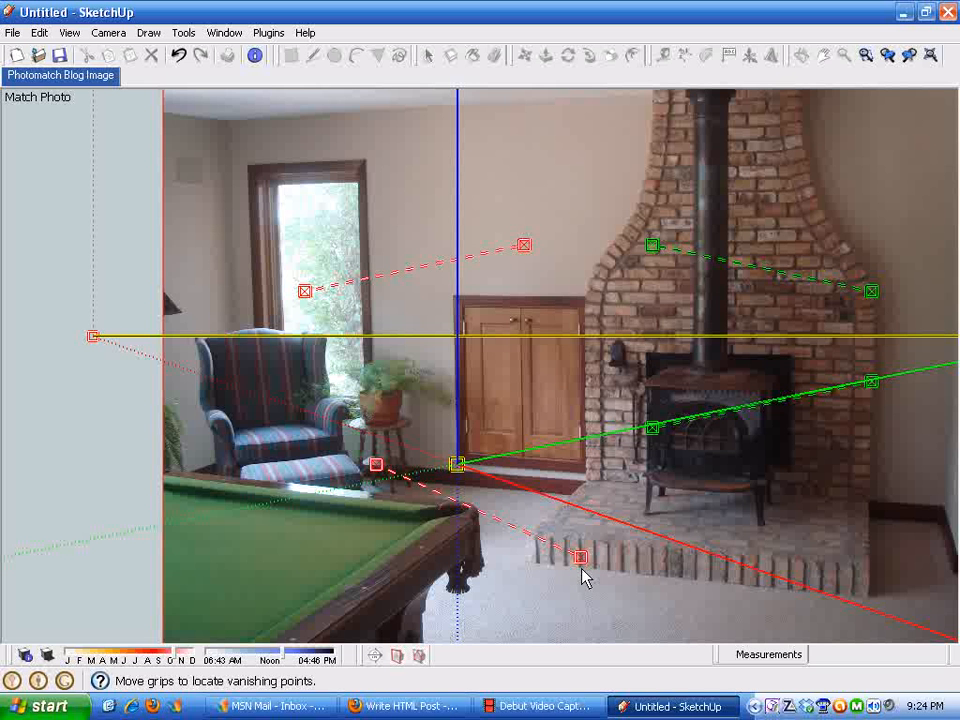
mouse_move(582, 557)
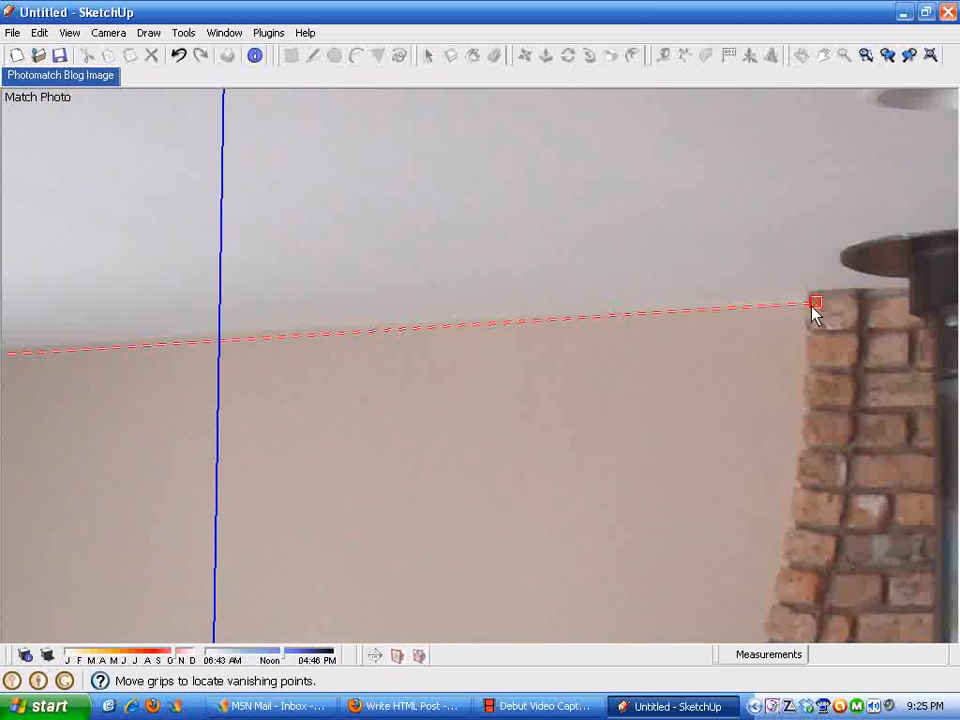
Step: Shift the upper red grip onto the ceiling line at the brick chimney corner
left_click_drag(815, 302, 793, 302)
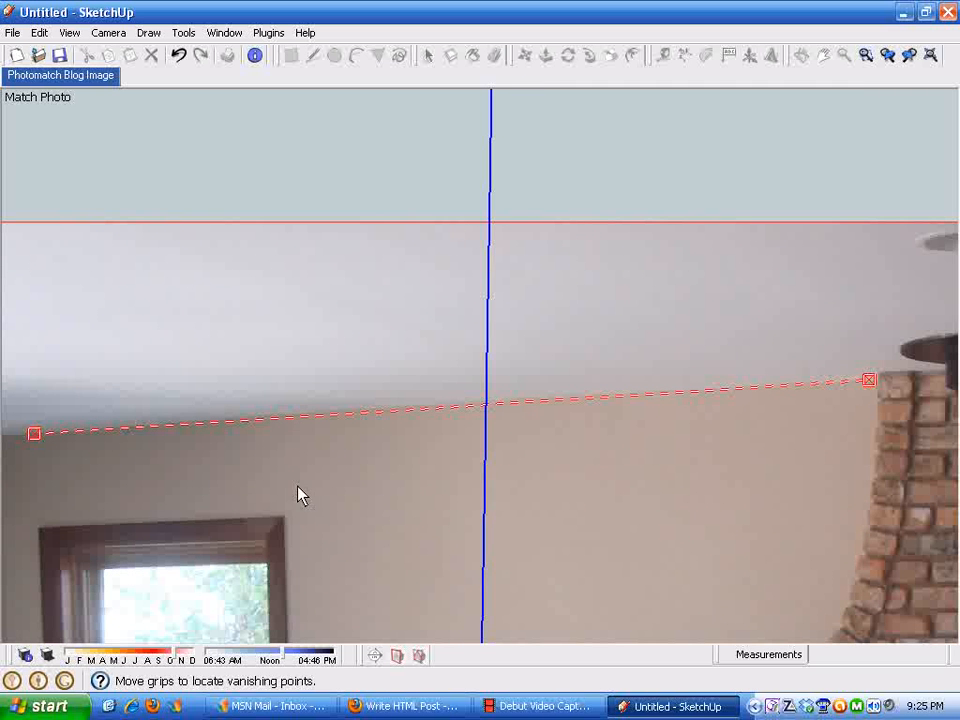
mouse_move(255, 478)
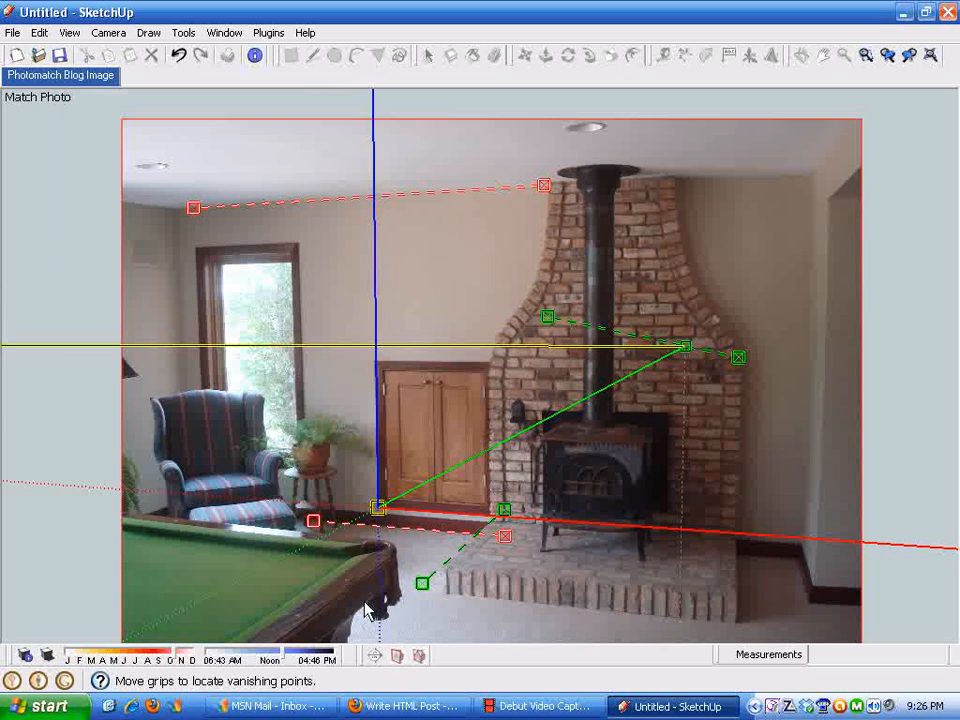
mouse_move(752, 454)
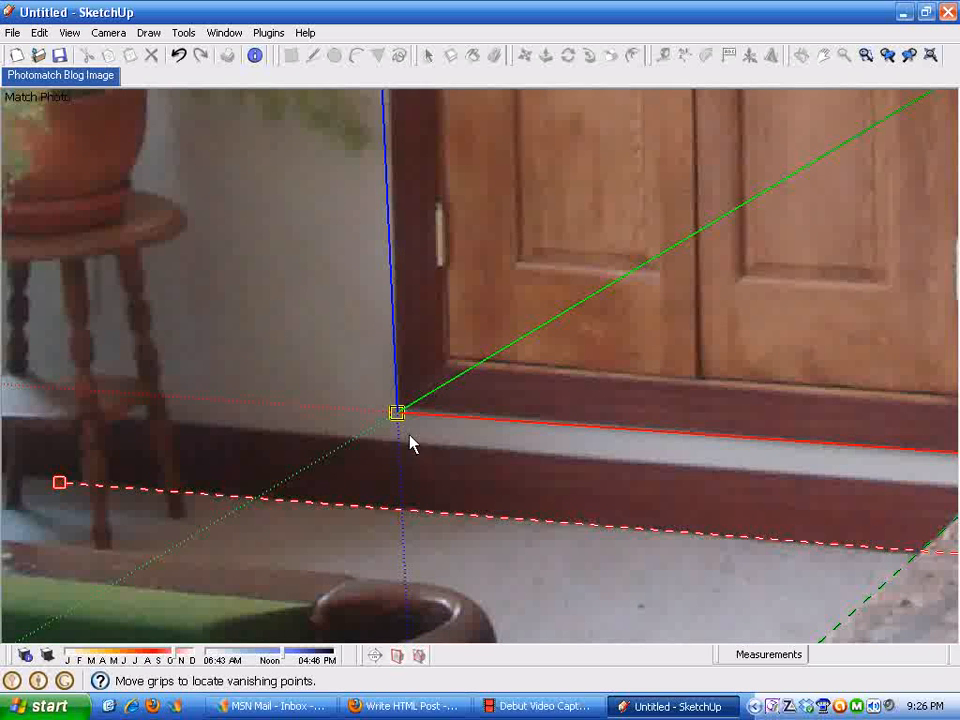
mouse_move(395, 430)
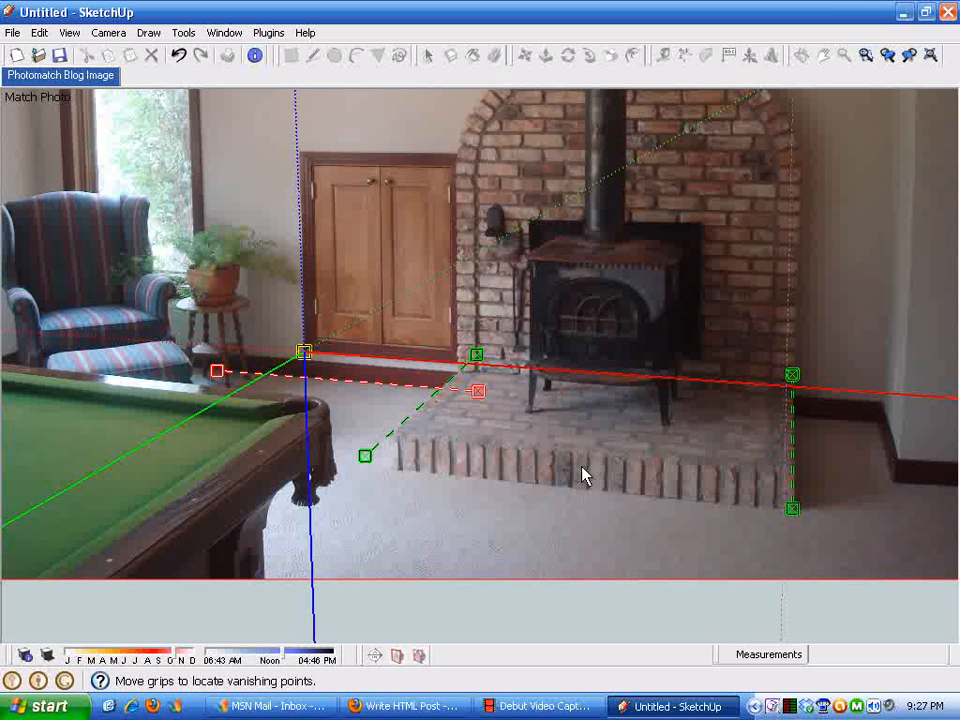
mouse_move(530, 472)
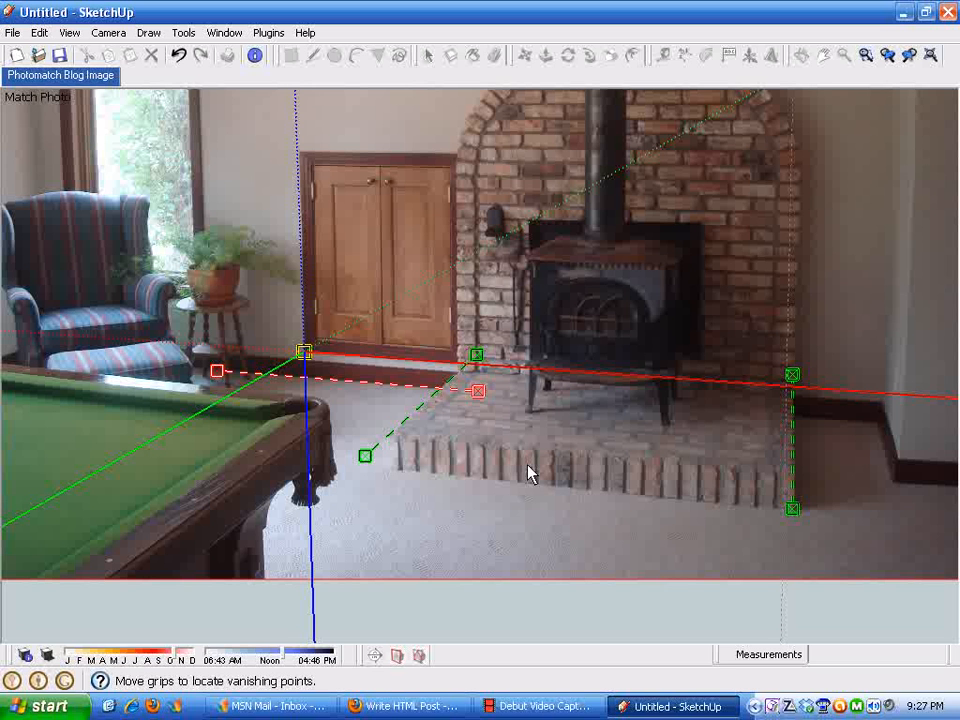
mouse_move(440, 600)
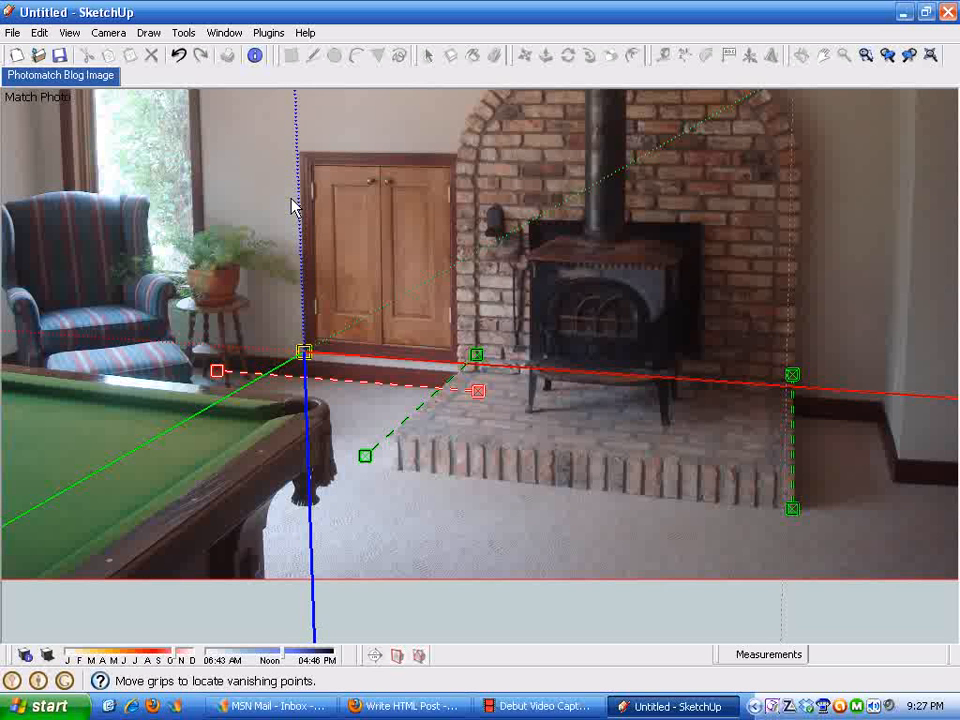
mouse_move(448, 560)
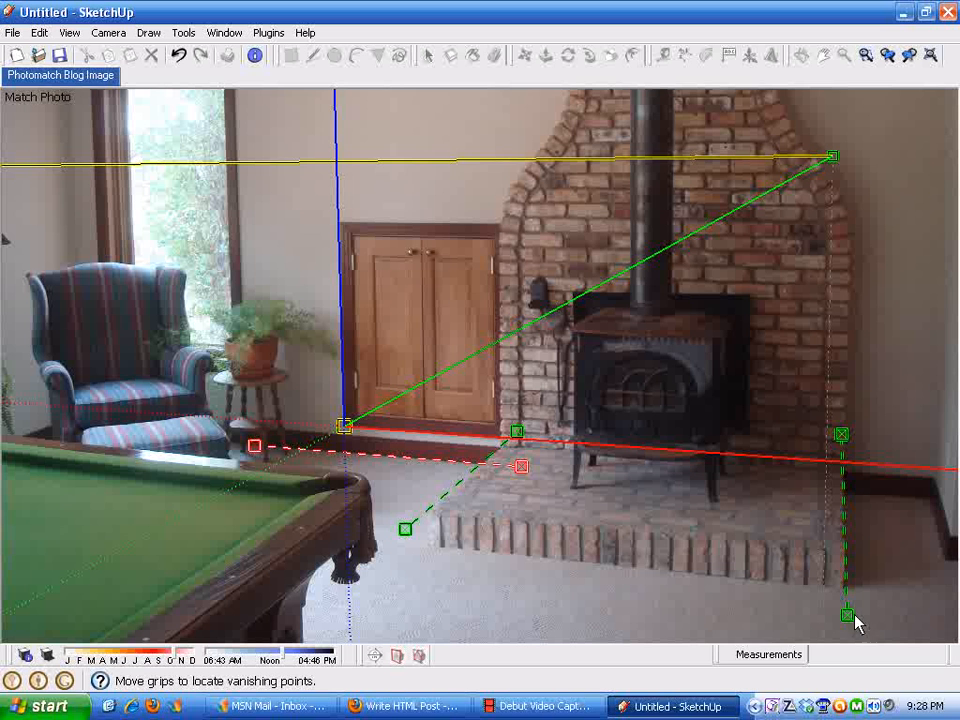
mouse_move(857, 630)
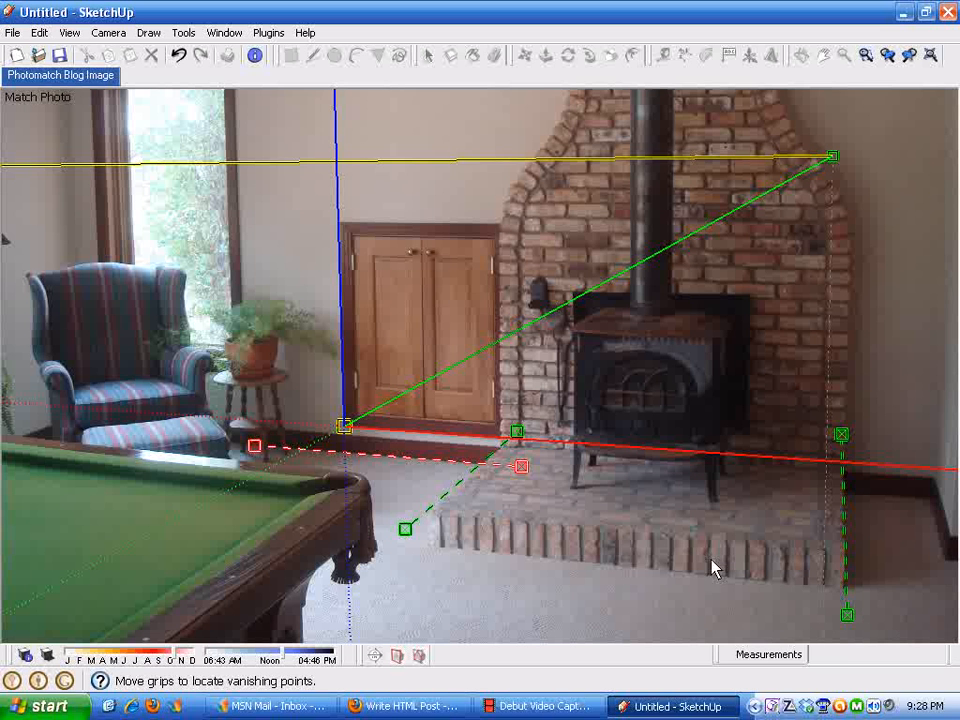
mouse_move(477, 348)
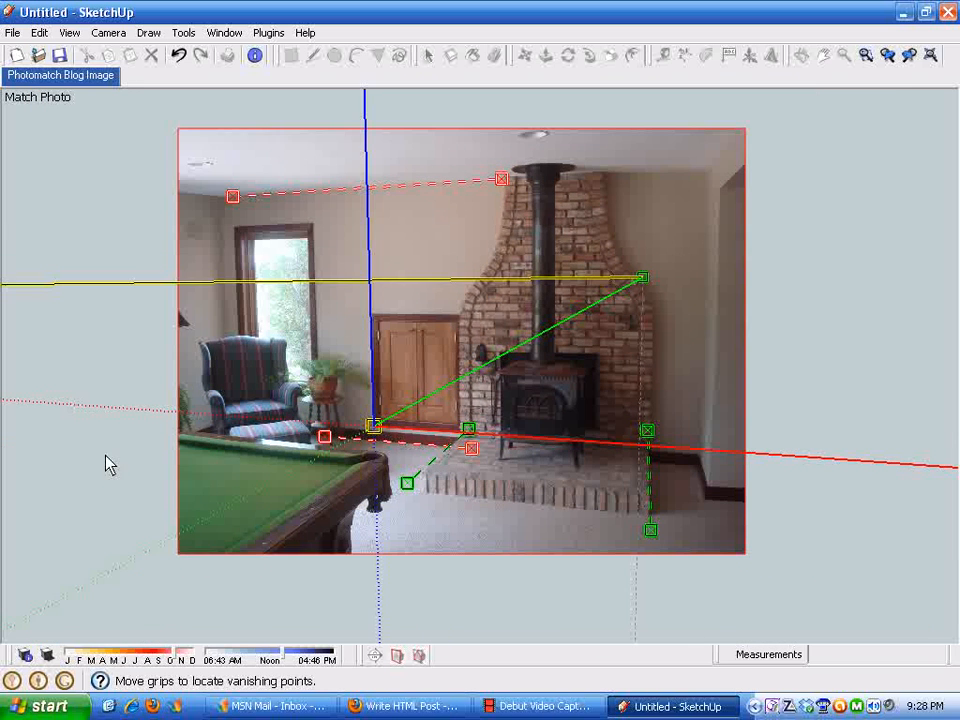
mouse_move(40, 95)
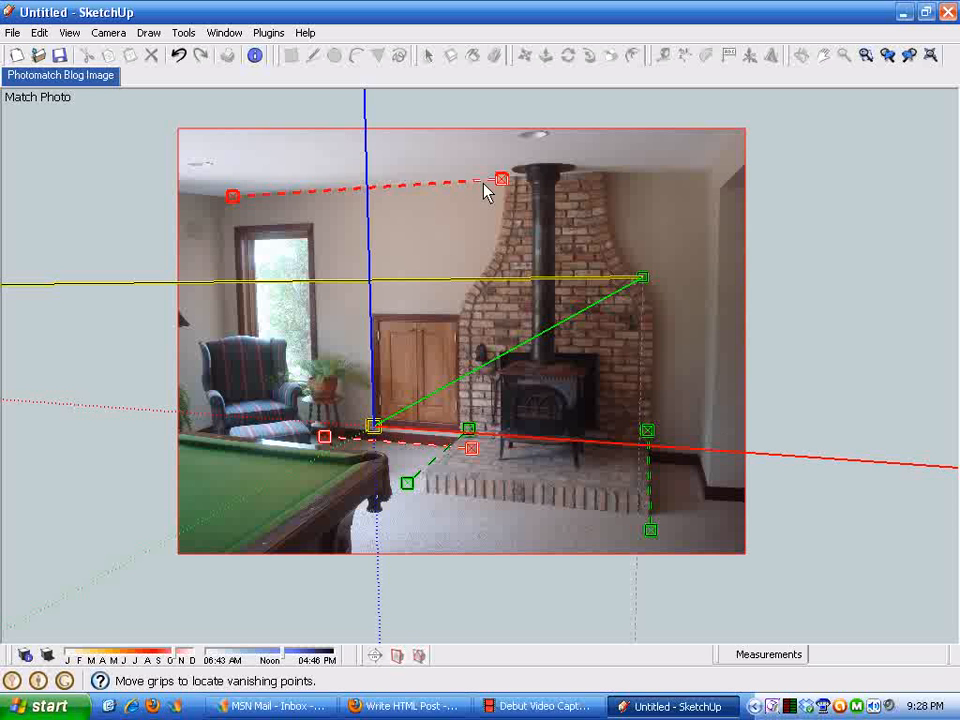
mouse_move(913, 257)
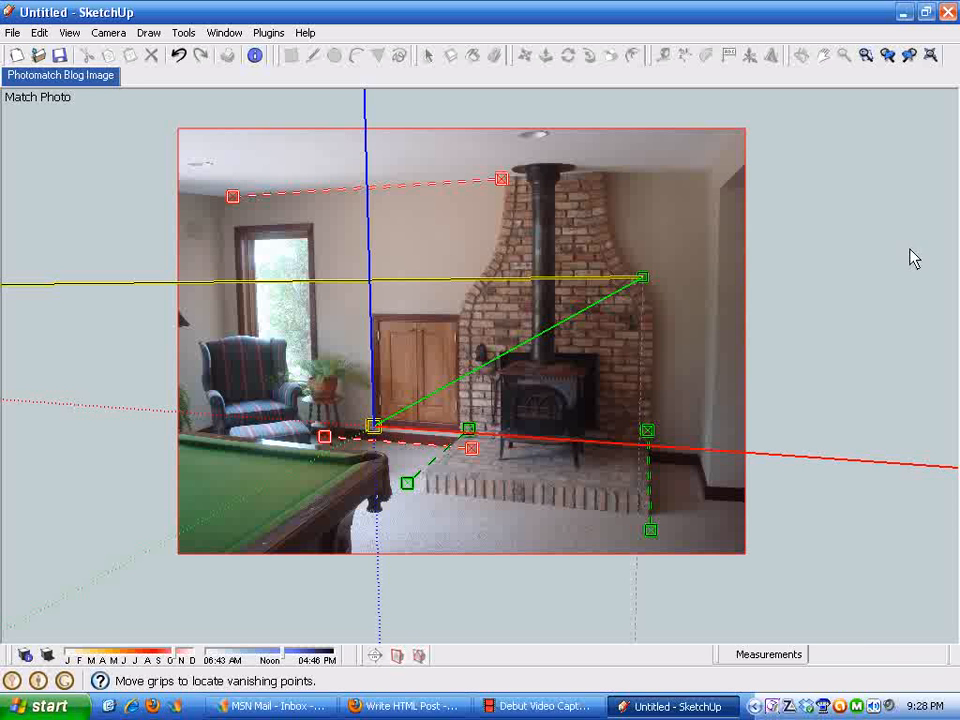